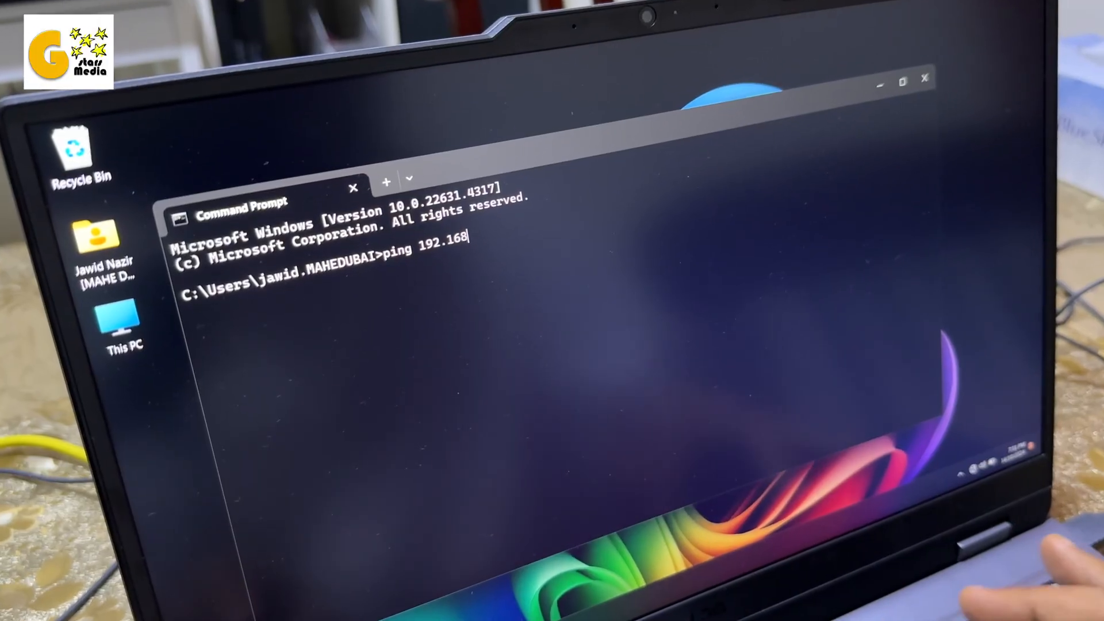
Finish typing the ping to 192.168.1.1 to test the cable link
{"action": "type", "text": ".1.1"}
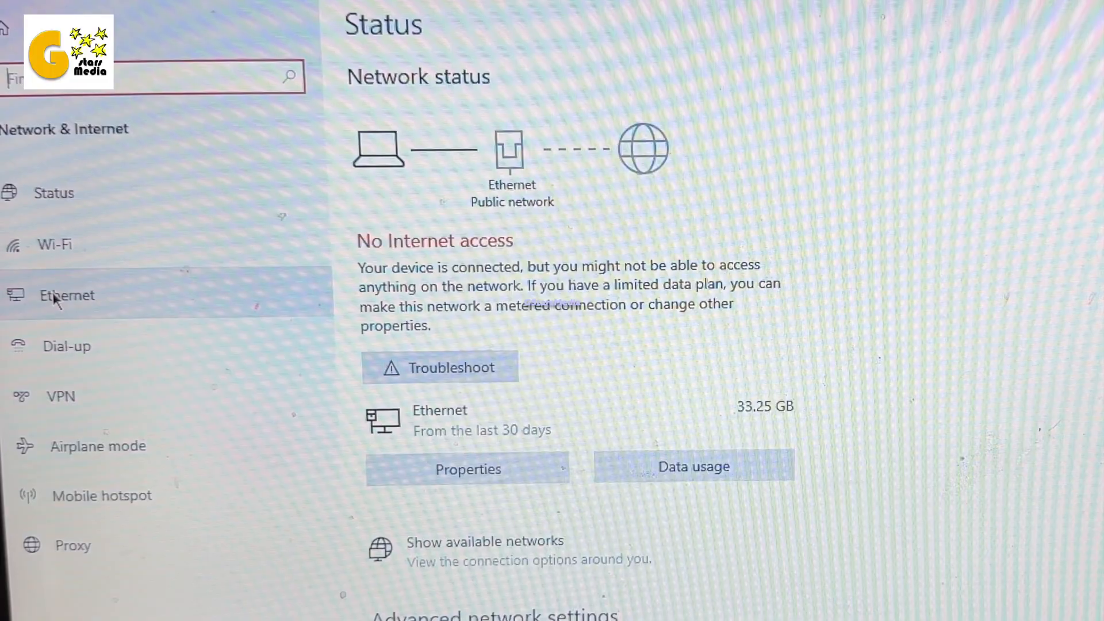
Open the Ethernet adapter's IPv4 properties and set manual IP 192.168.1.2, mask 255.255.255.0
{"action": "left_click", "coordinate": [67, 295]}
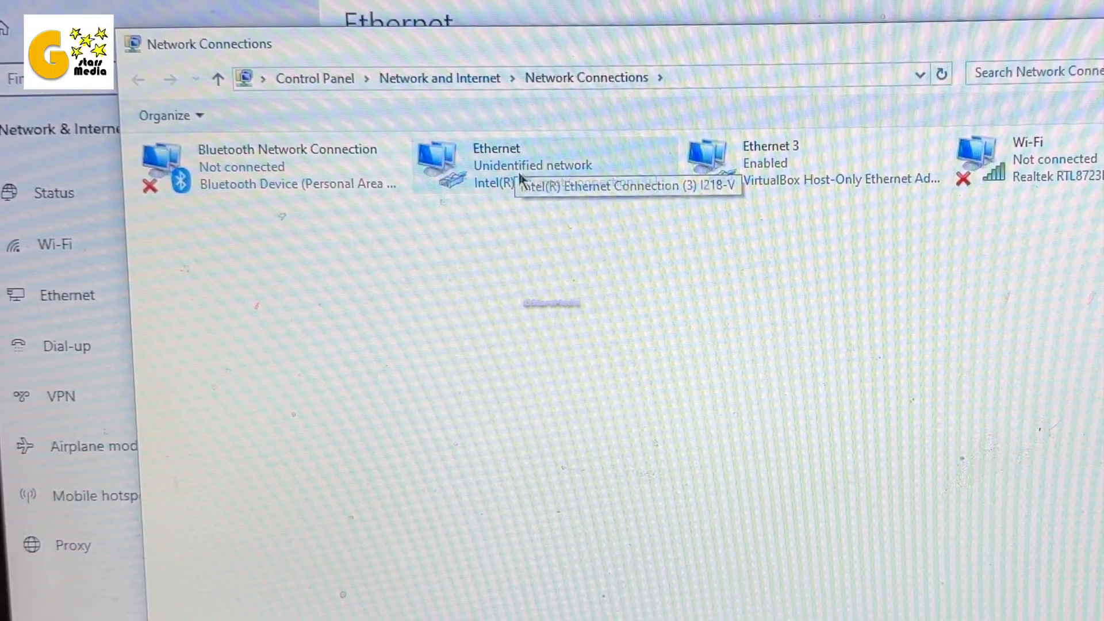
{"action": "right_click", "coordinate": [493, 166]}
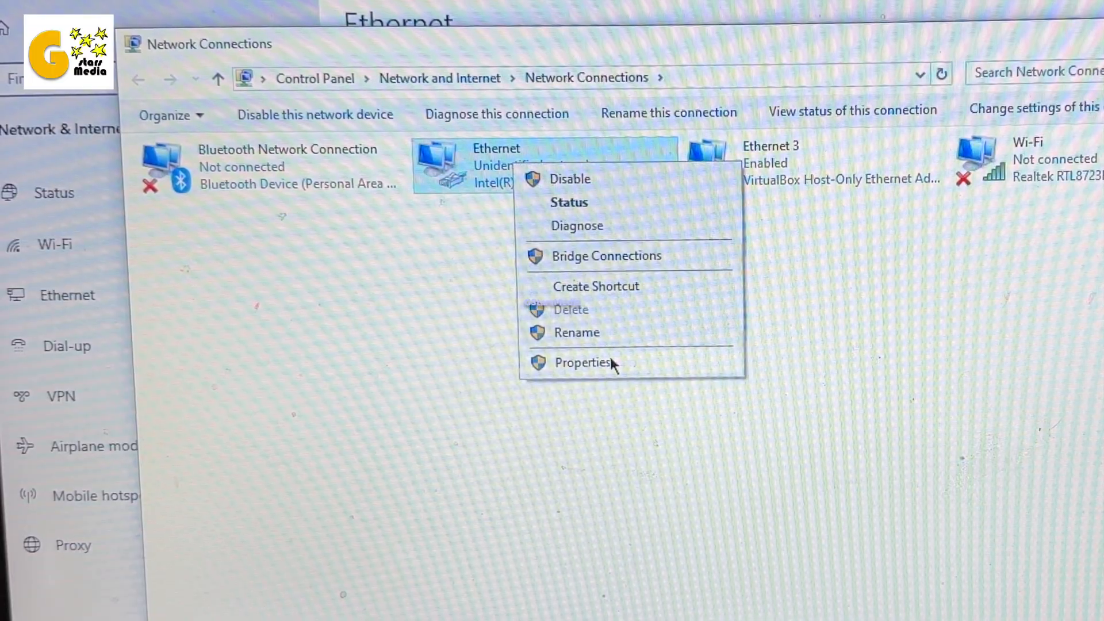
{"action": "left_click", "coordinate": [581, 362]}
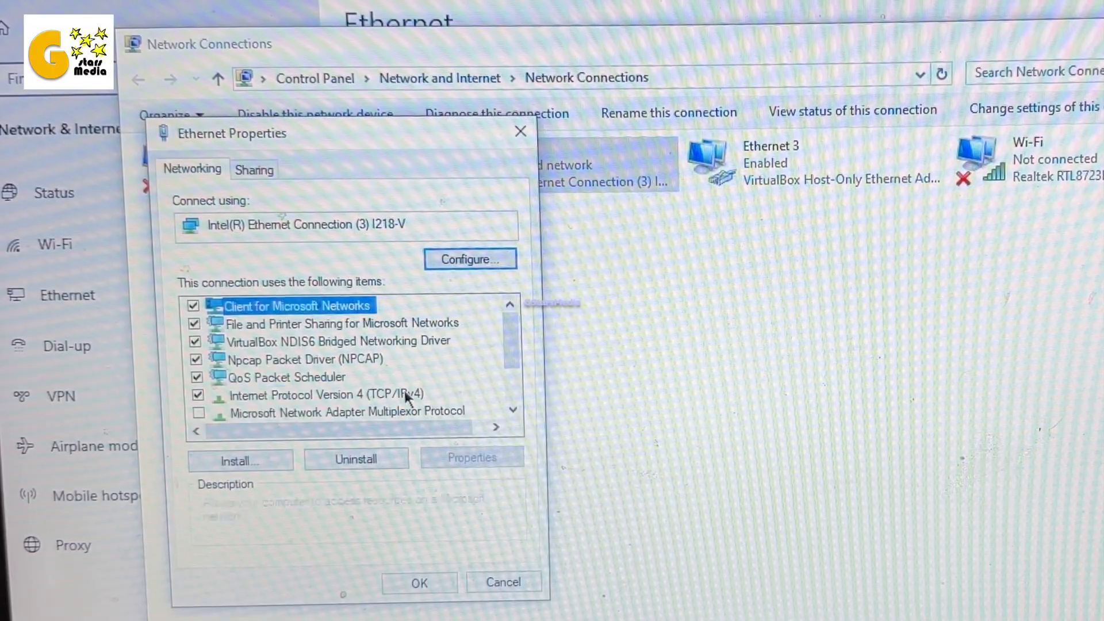
{"action": "left_click", "coordinate": [471, 458]}
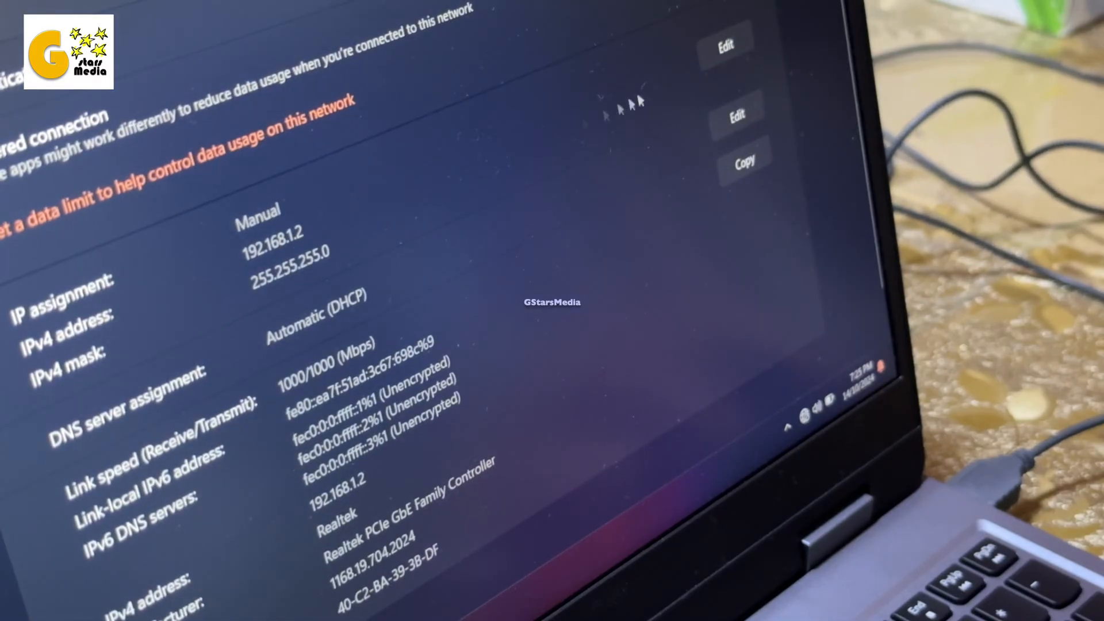
{"action": "left_click", "coordinate": [727, 44]}
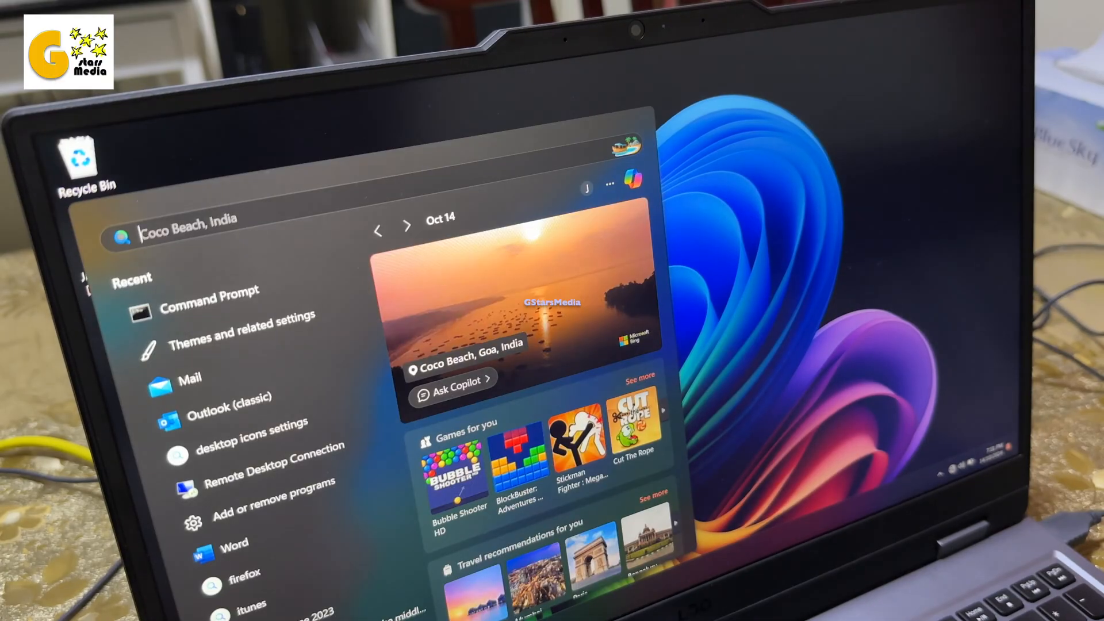
Run ping 192.168.1.x from Command Prompt to check the connection
{"action": "left_click", "coordinate": [209, 291]}
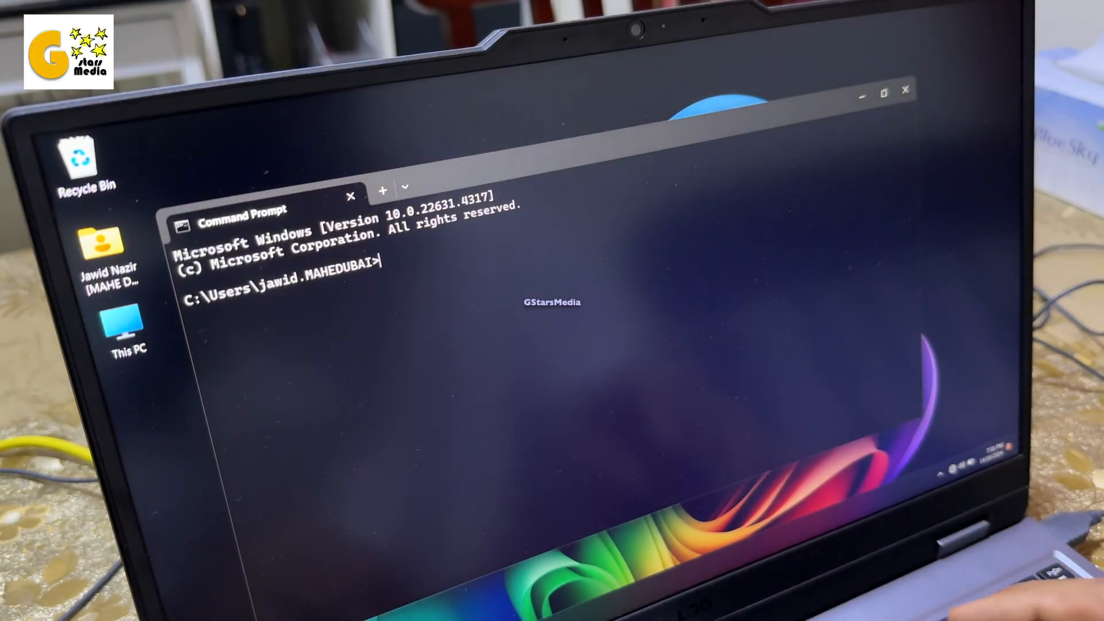
{"action": "type", "text": "ping 1"}
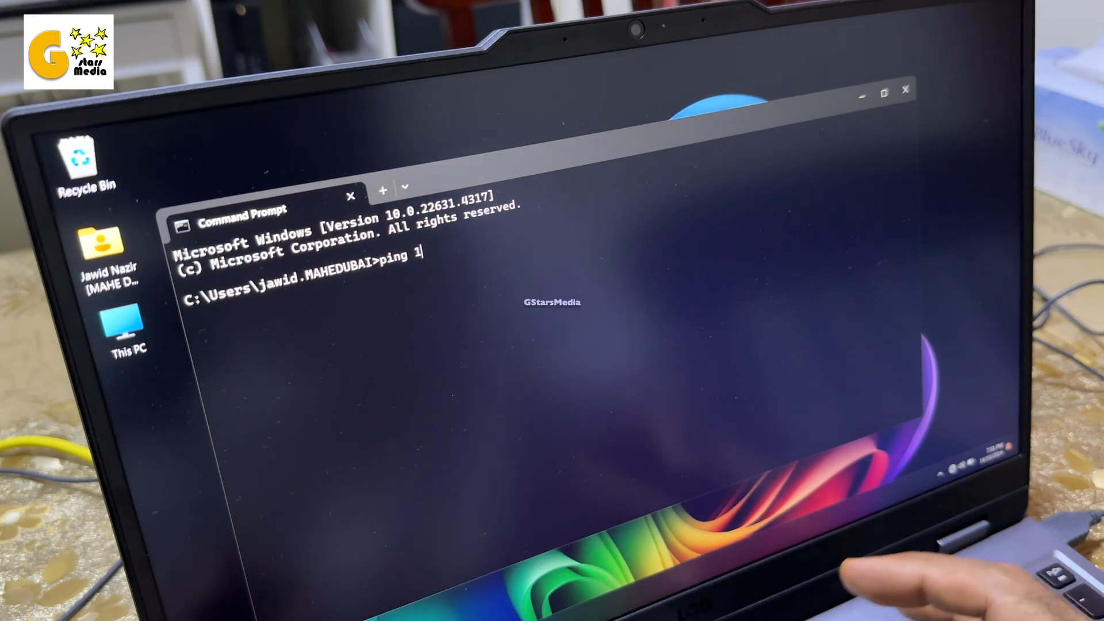
{"action": "type", "text": "92.168.1."}
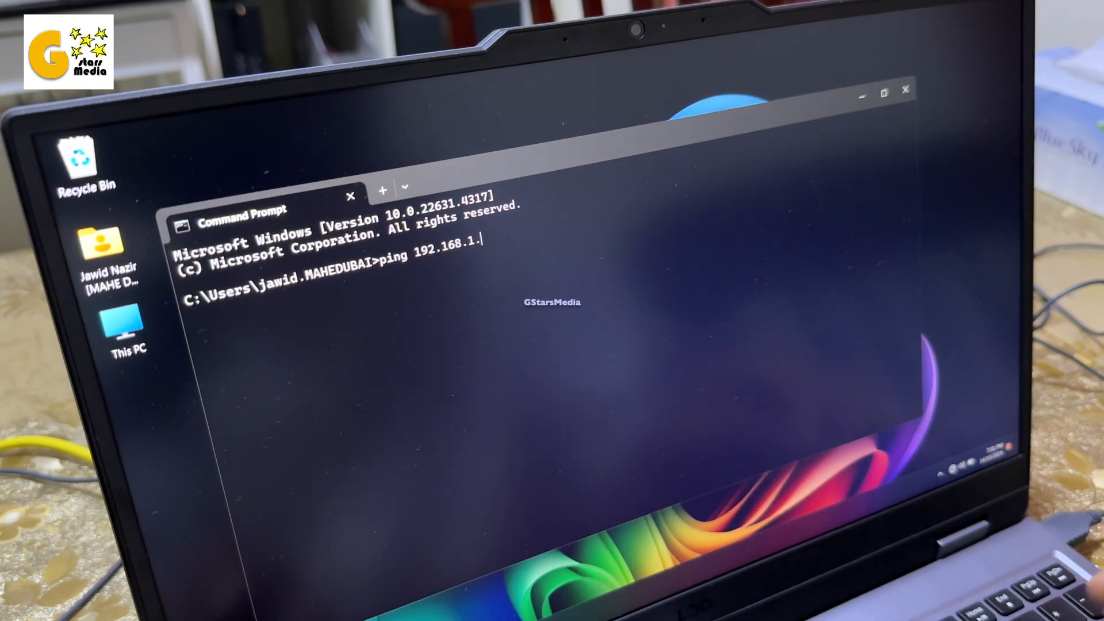
{"action": "key", "text": "Enter"}
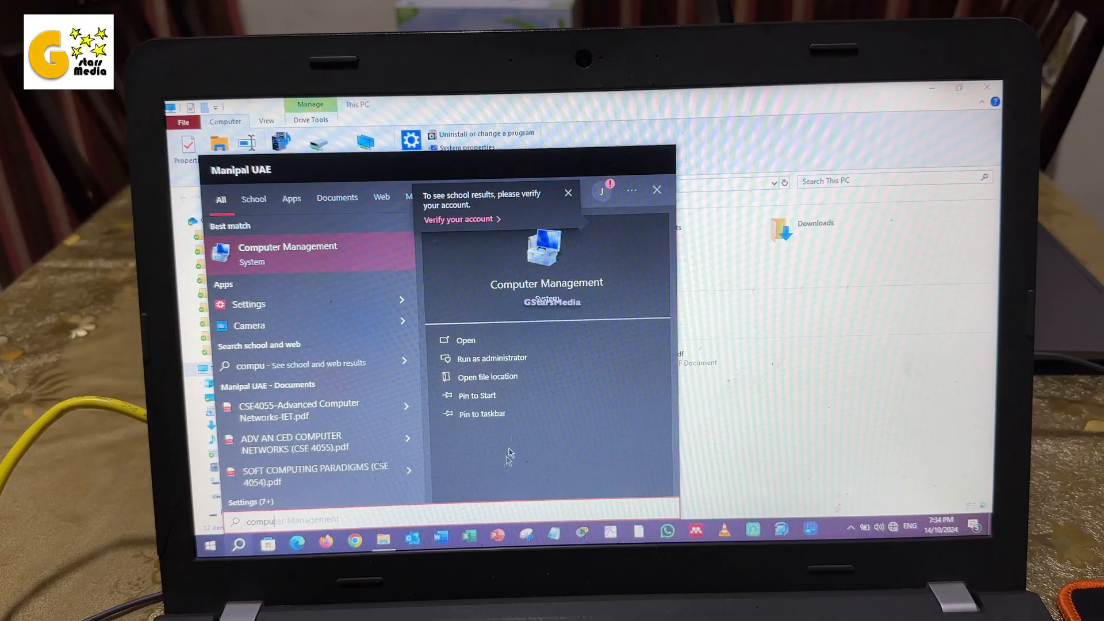
In Disk Management, open the properties of the Backup (D:) volume
{"action": "left_click", "coordinate": [465, 339]}
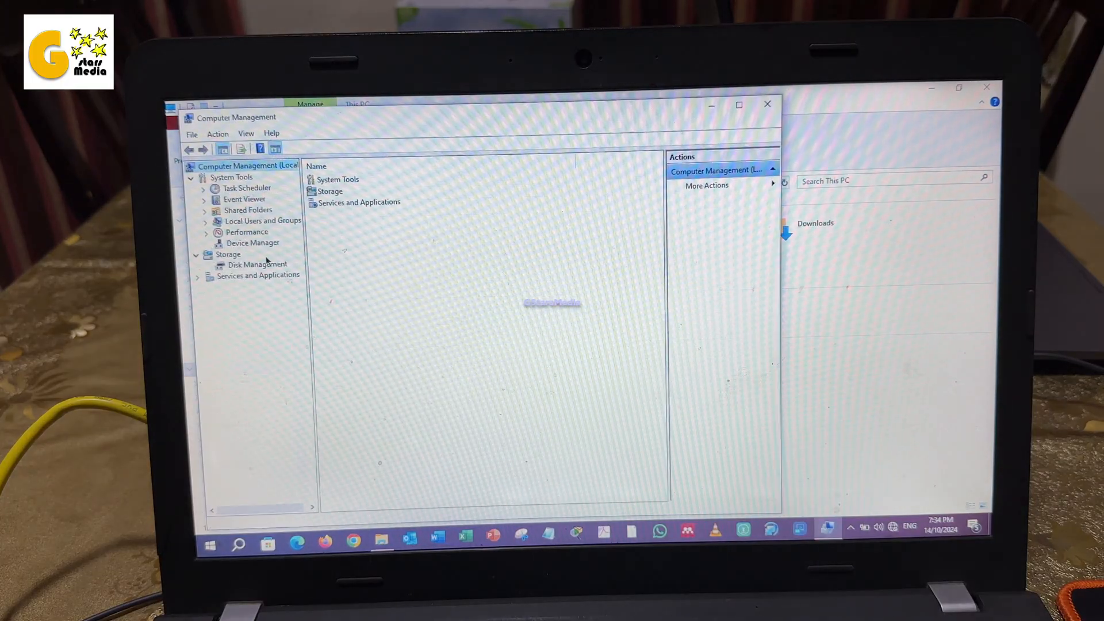
{"action": "left_click", "coordinate": [256, 264]}
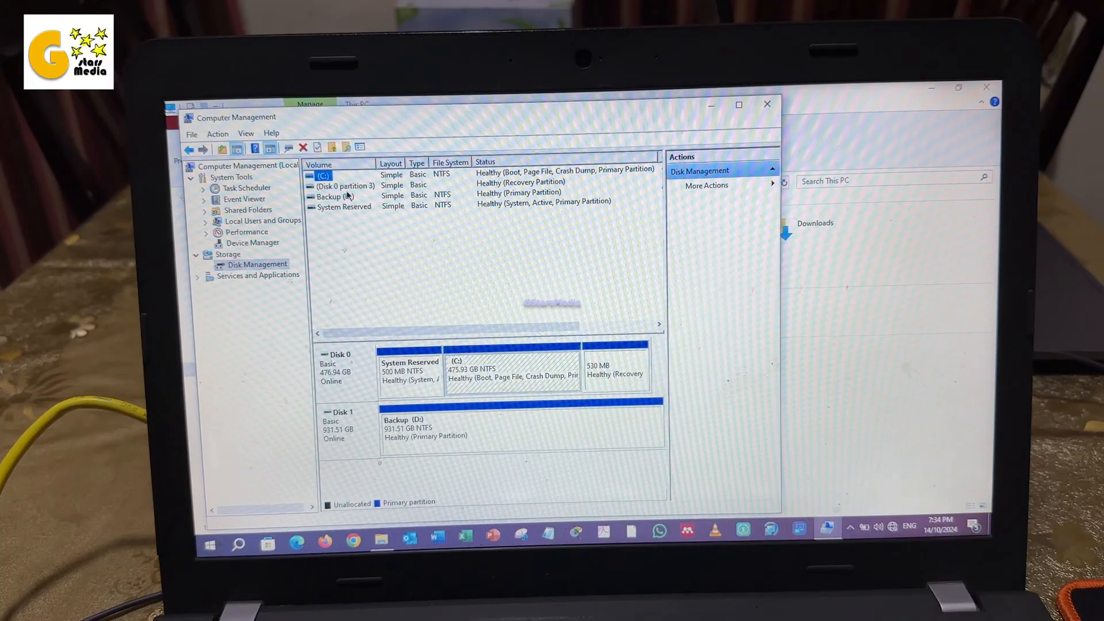
{"action": "right_click", "coordinate": [329, 196]}
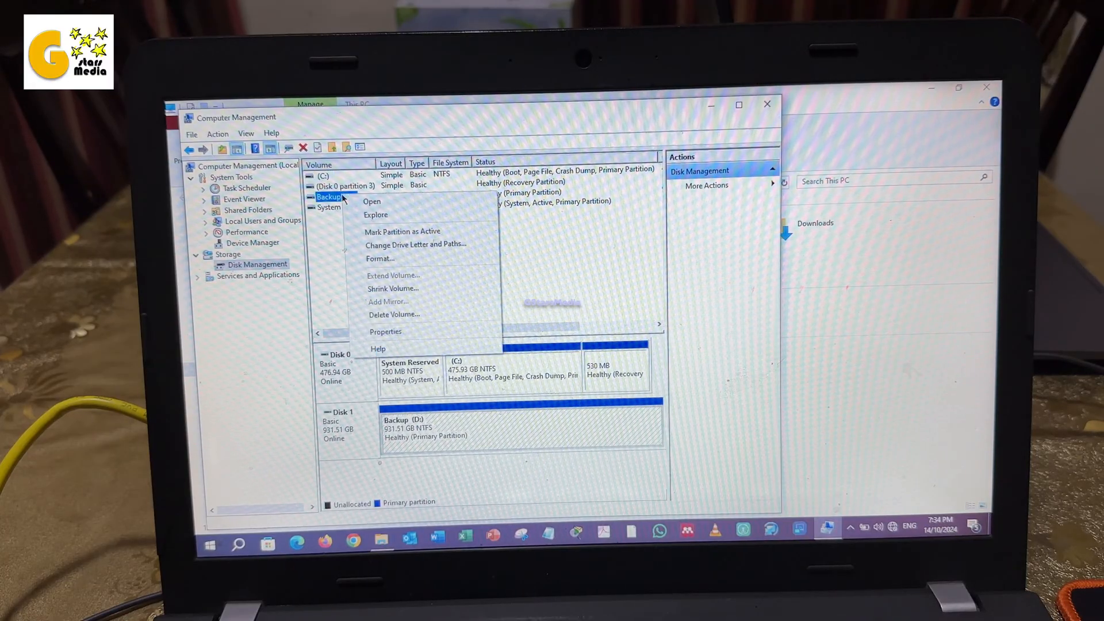
{"action": "left_click", "coordinate": [385, 331]}
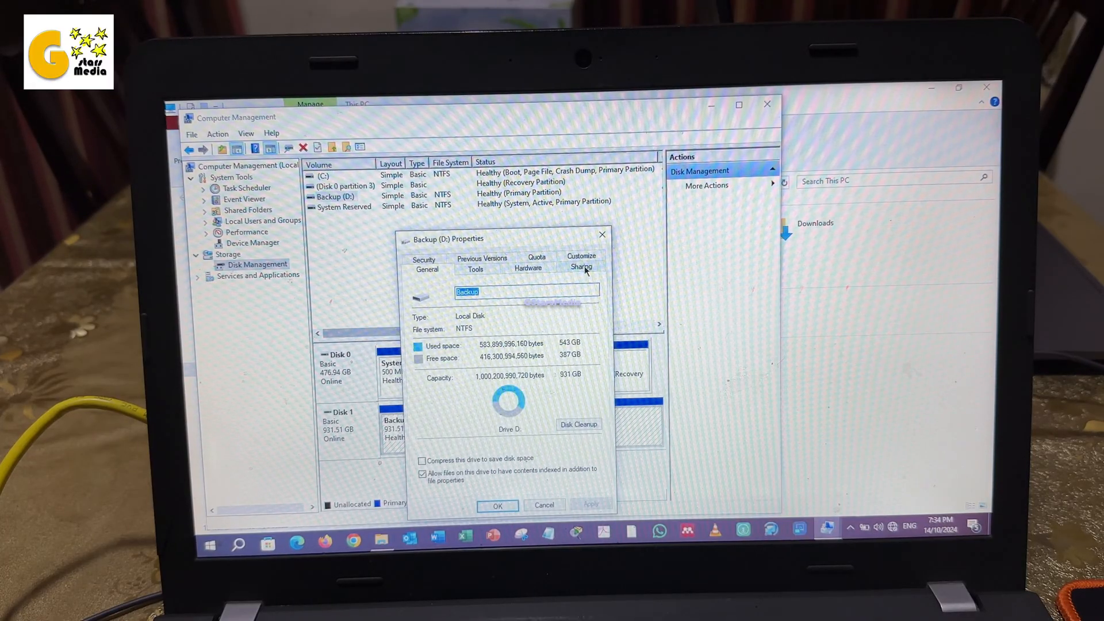
Enable Advanced Sharing for Backup (D:) with share name D
{"action": "left_click", "coordinate": [581, 266]}
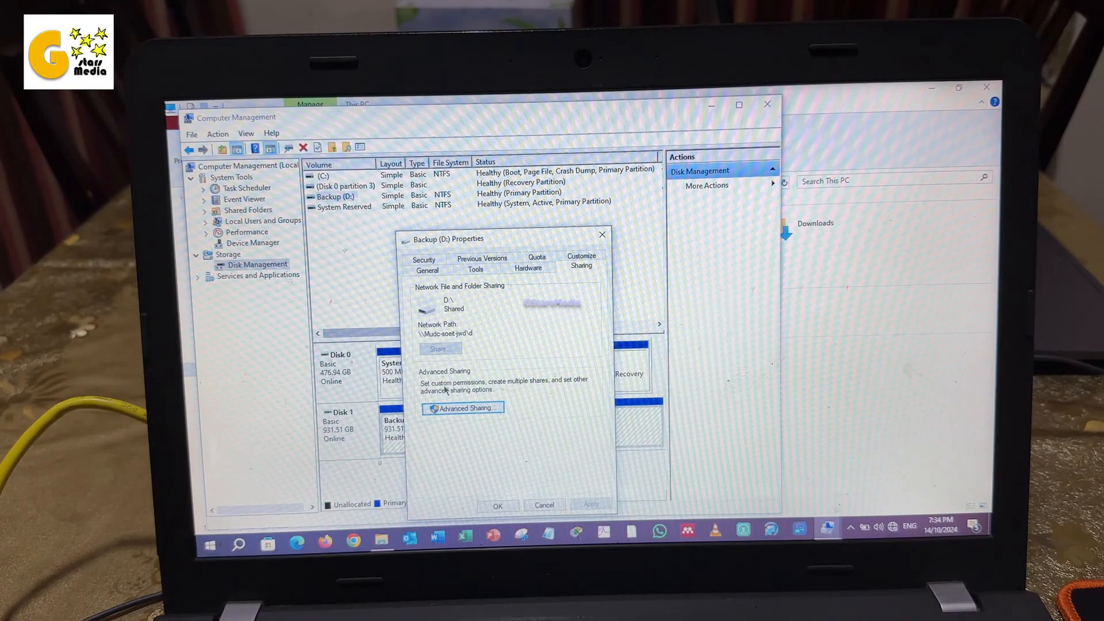
{"action": "left_click", "coordinate": [462, 407]}
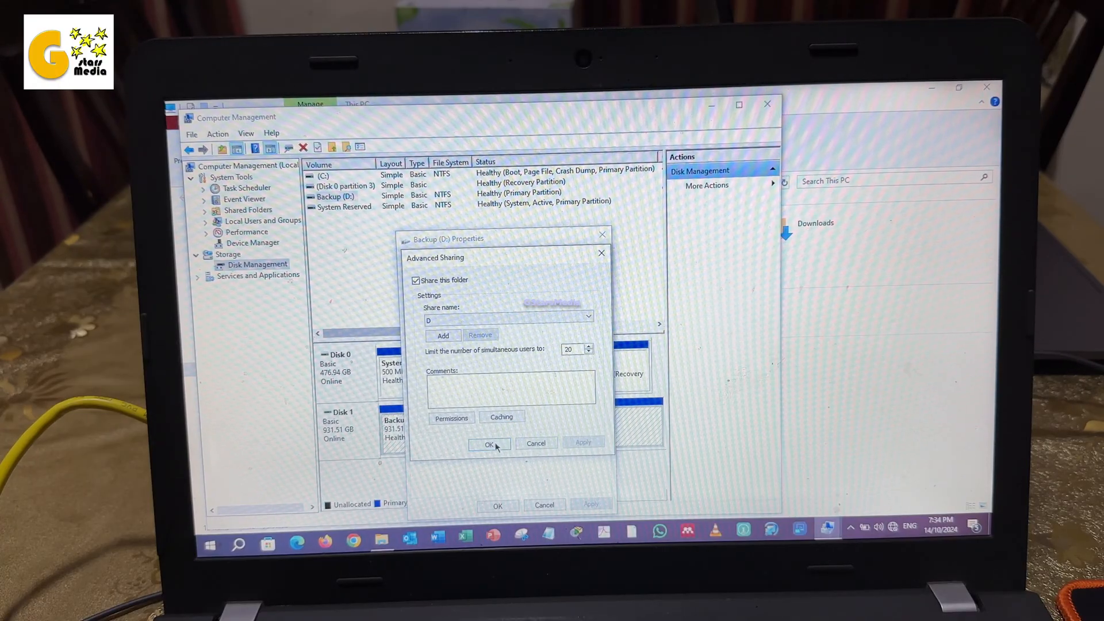
{"action": "left_click", "coordinate": [210, 543]}
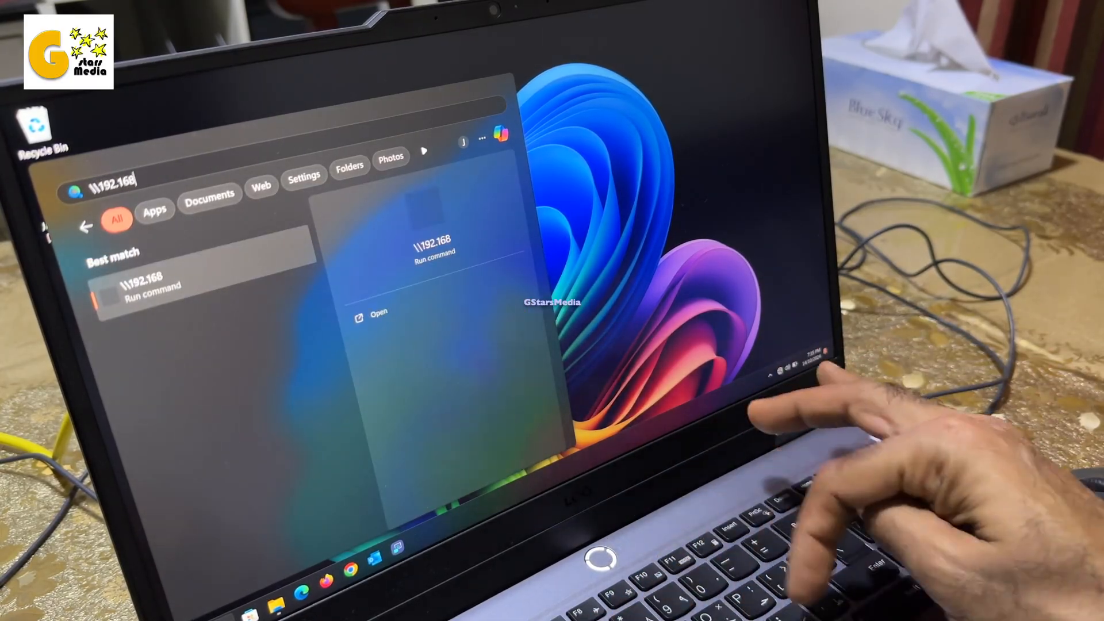
Go to \\192.168.1.1, open the shared d drive and its Downloads folder
{"action": "key", "text": "Enter"}
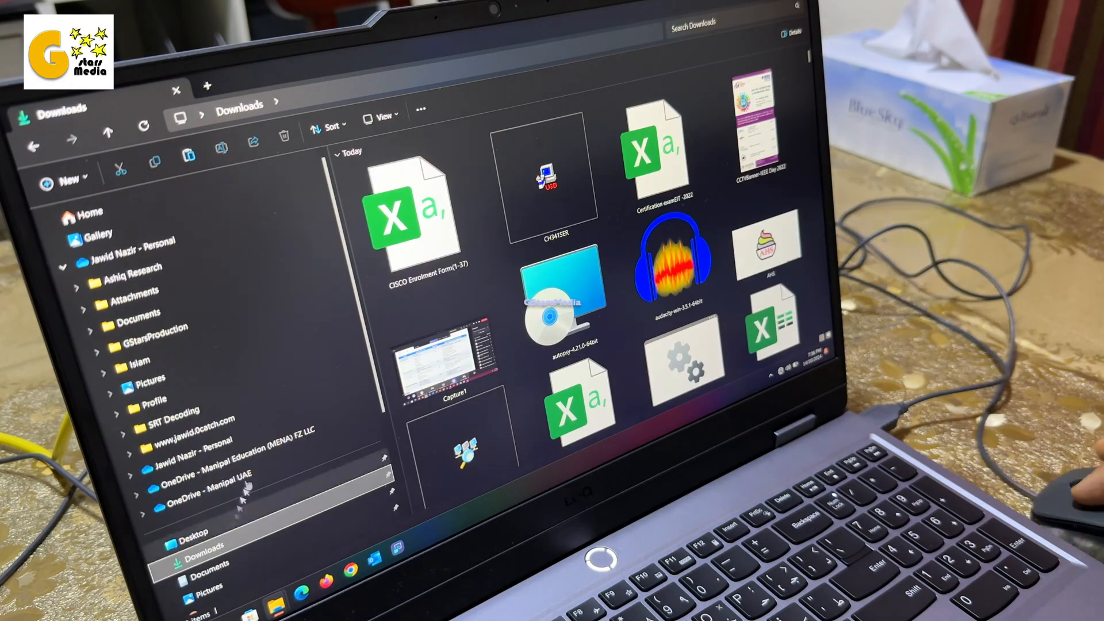
{"action": "right_click", "coordinate": [564, 288]}
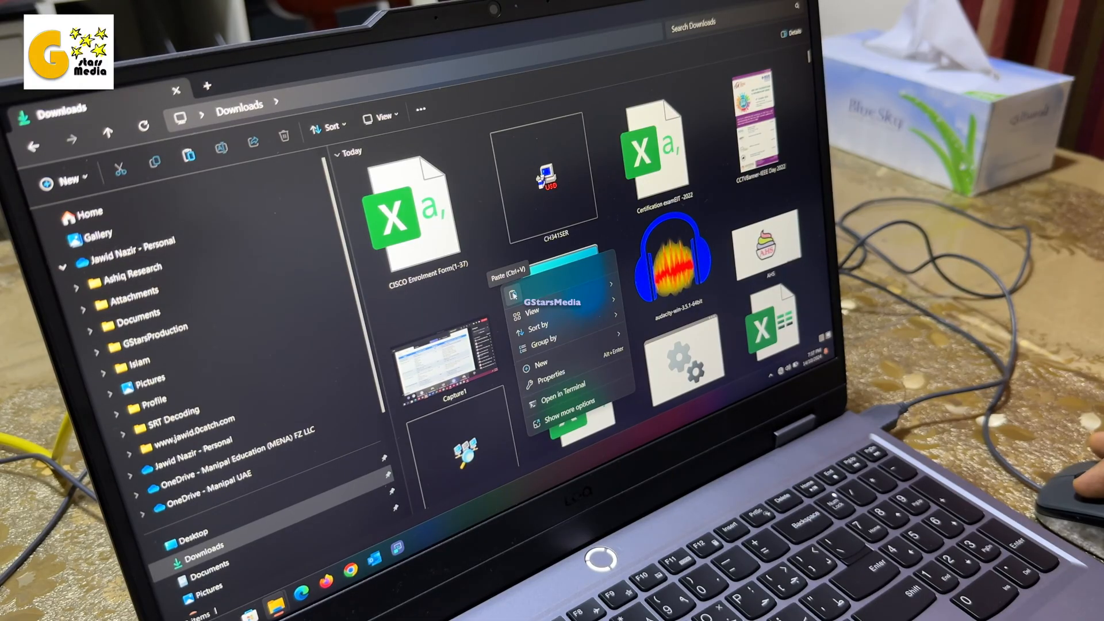
{"action": "left_click", "coordinate": [503, 278]}
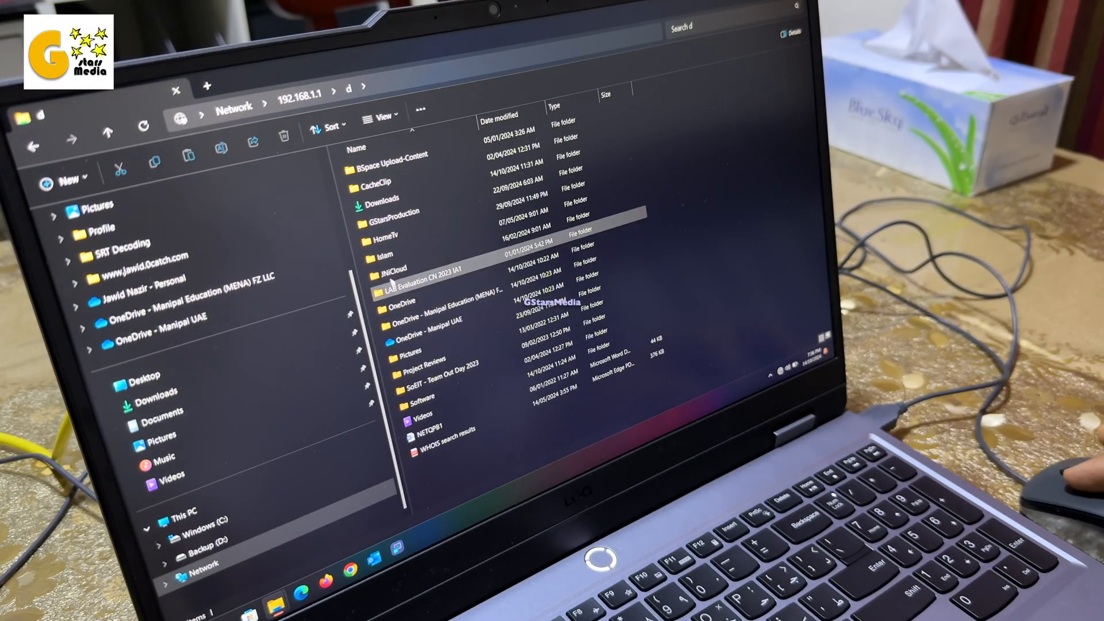
{"action": "double_click", "coordinate": [383, 205]}
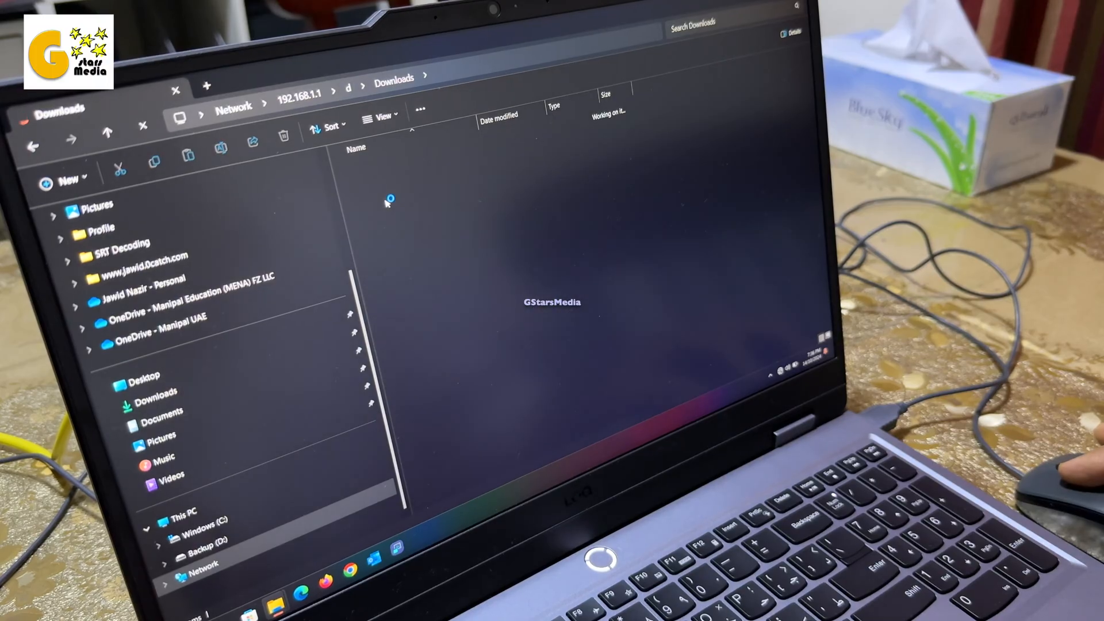